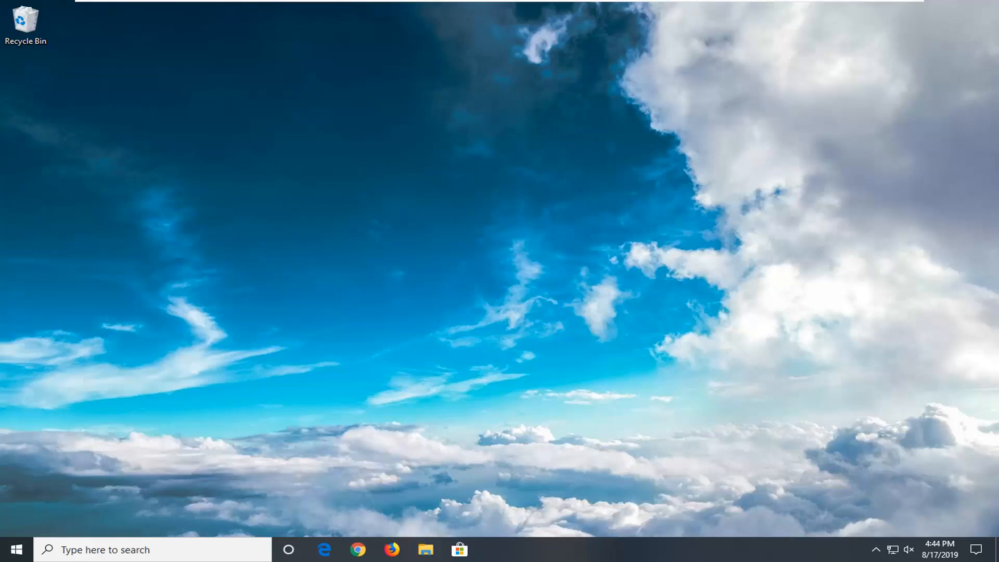
mouse_move(14, 550)
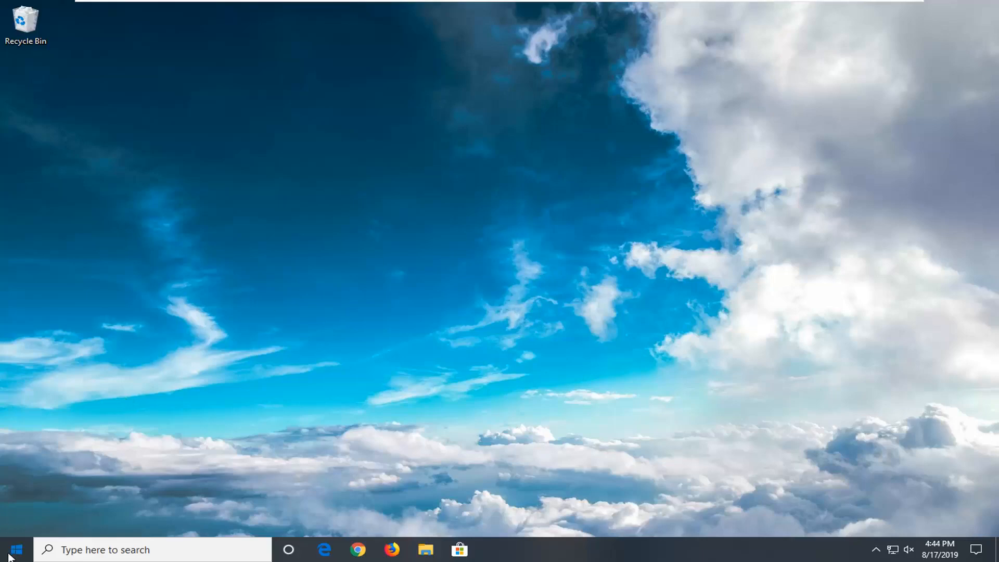
Step: Run wsreset from Start search to clear the Store cache, then close Microsoft Store
click(14, 549)
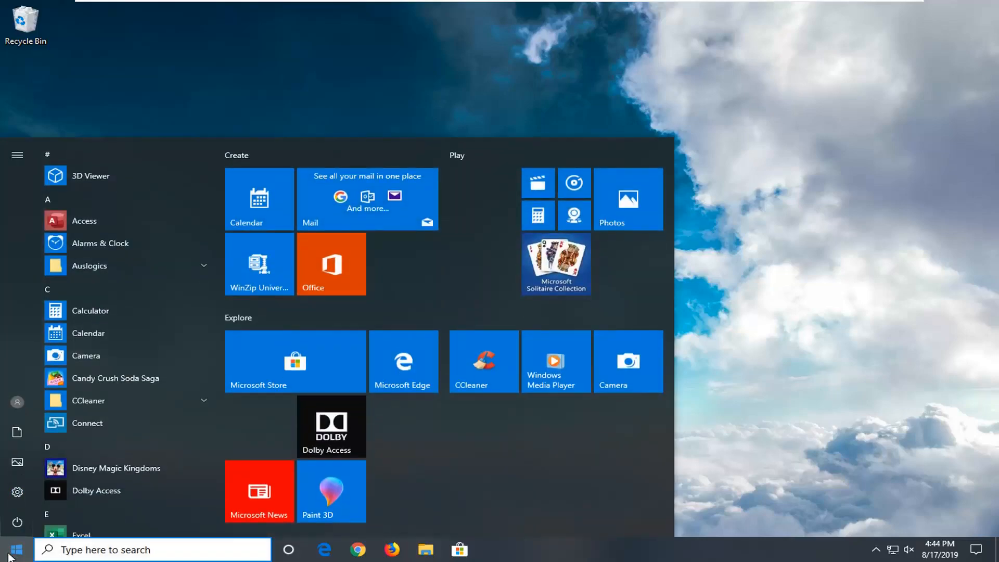
text(wsreset)
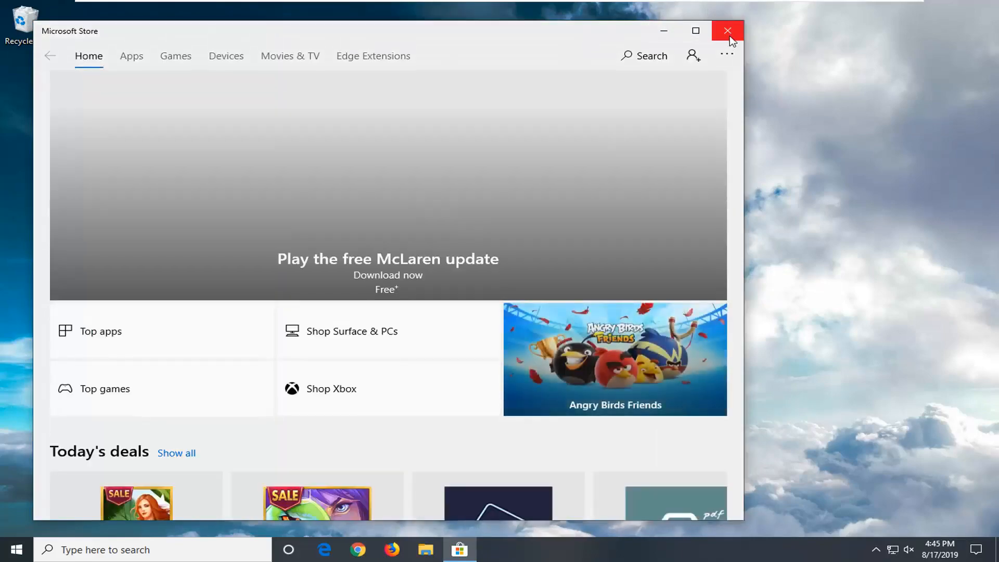
click(727, 30)
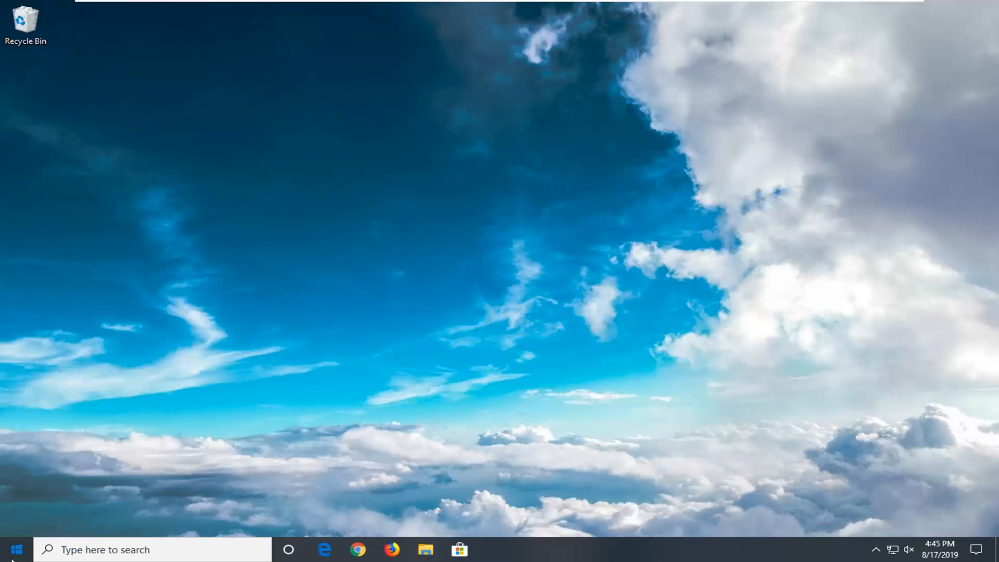
Step: Open Services and keep Background Intelligent Transfer Service on Automatic startup
text(servic)
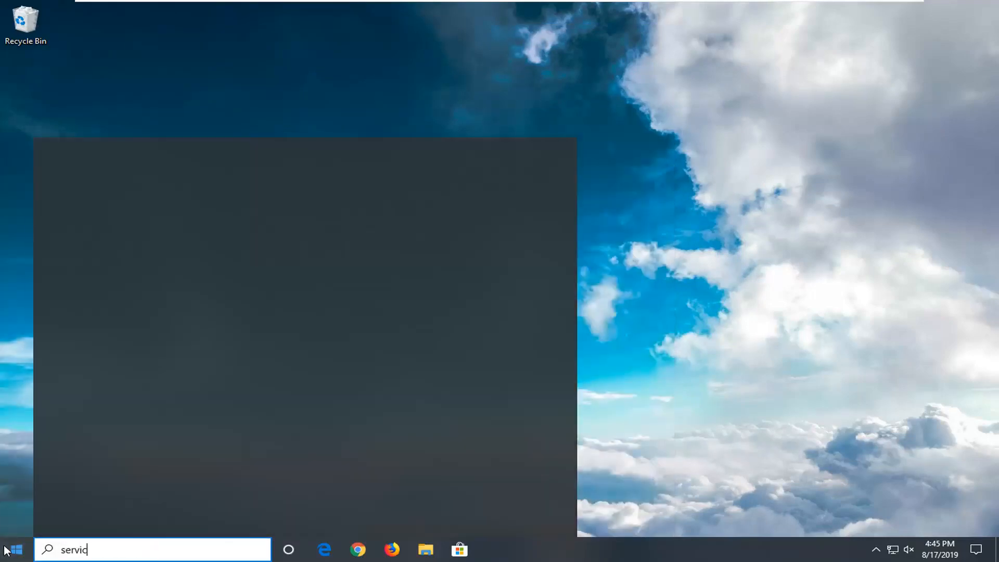
text(es)
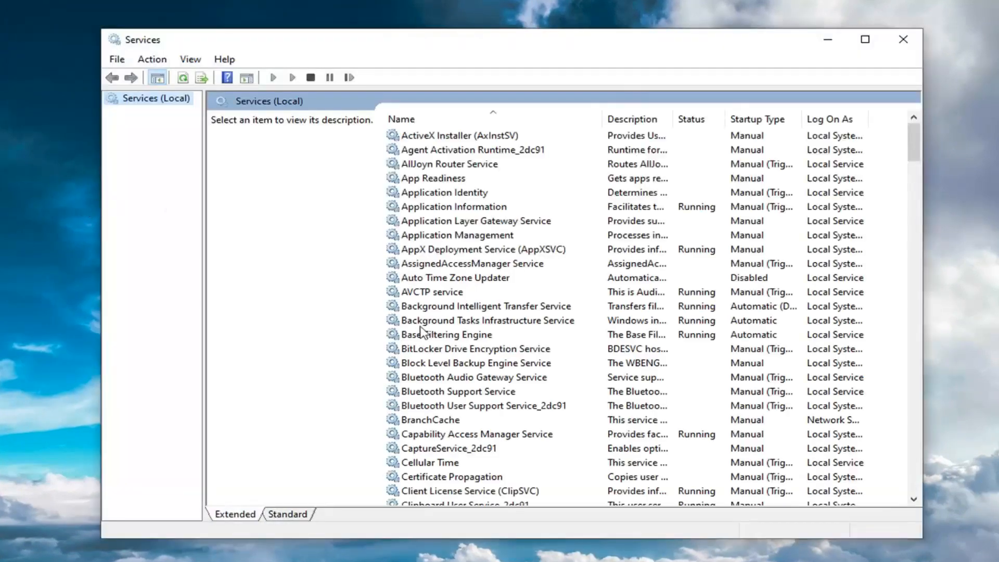
click(485, 306)
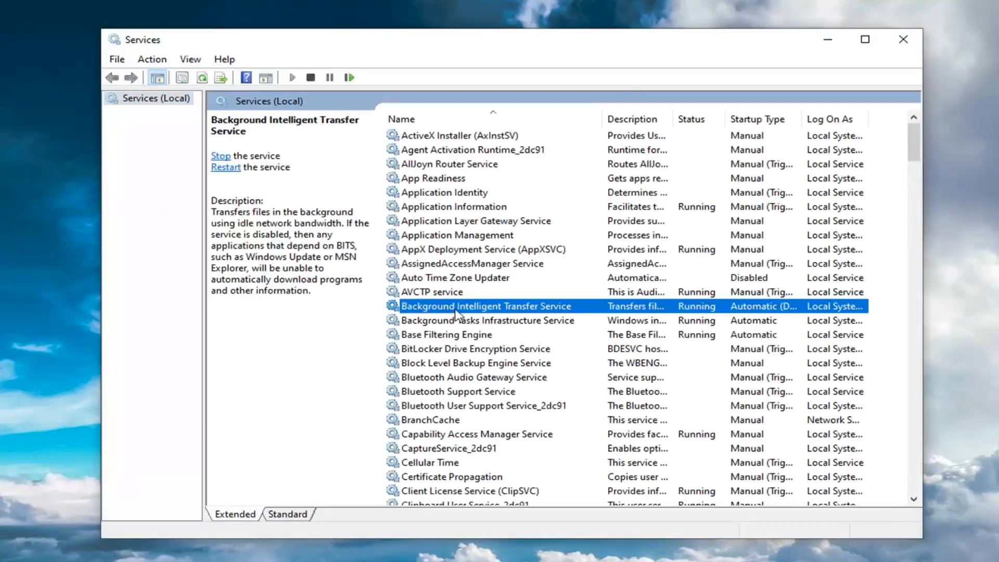
double_click(485, 306)
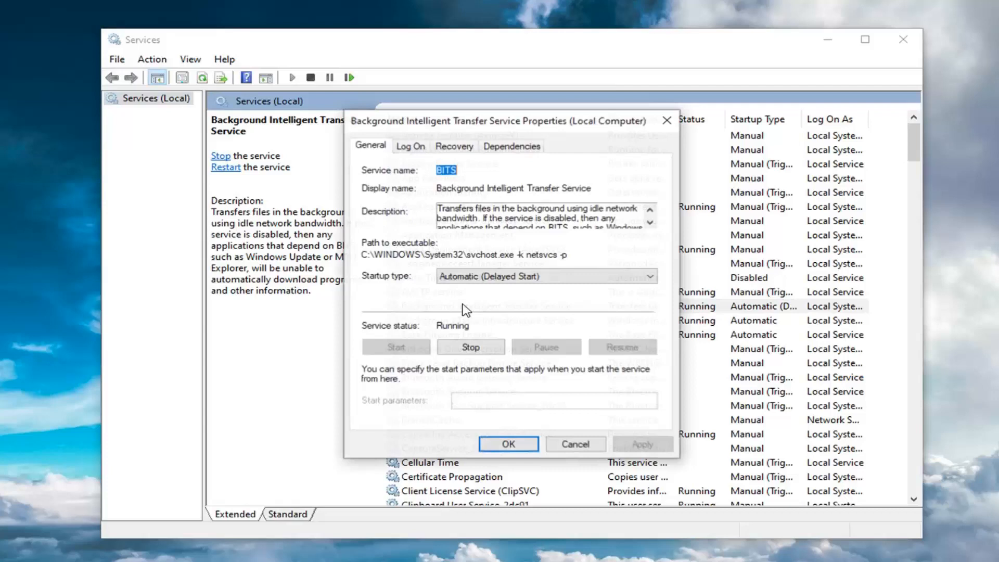
click(648, 276)
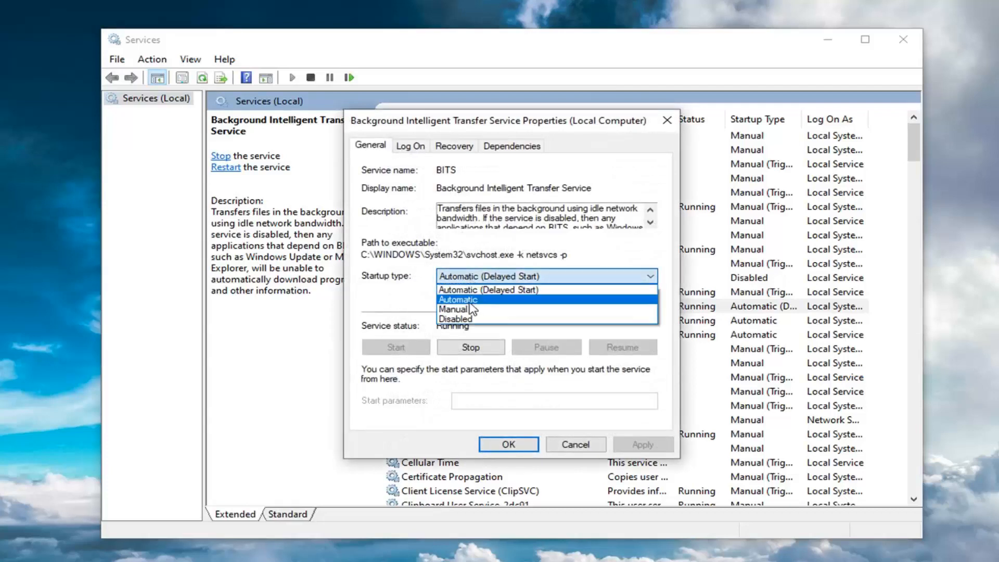
click(487, 290)
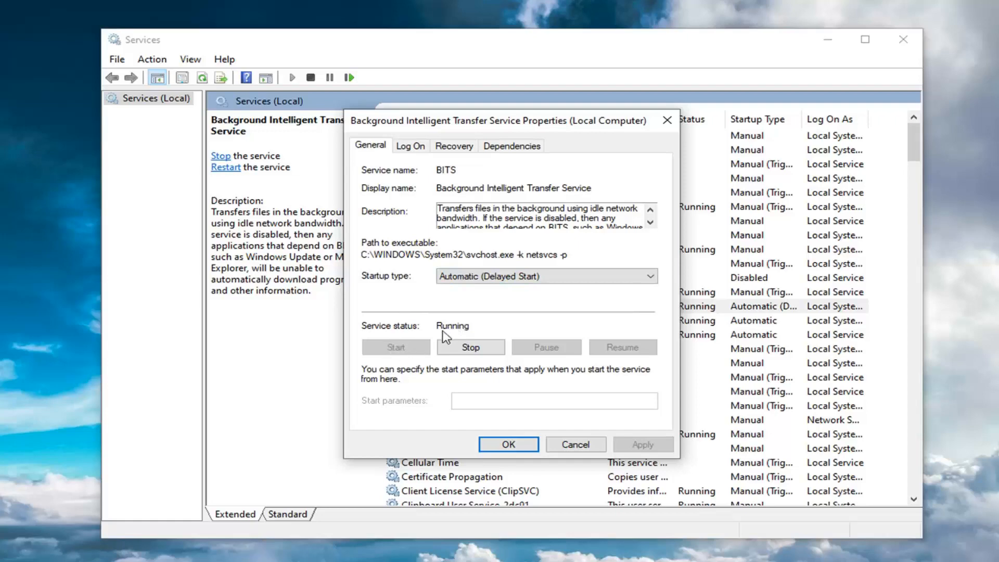
mouse_move(389, 354)
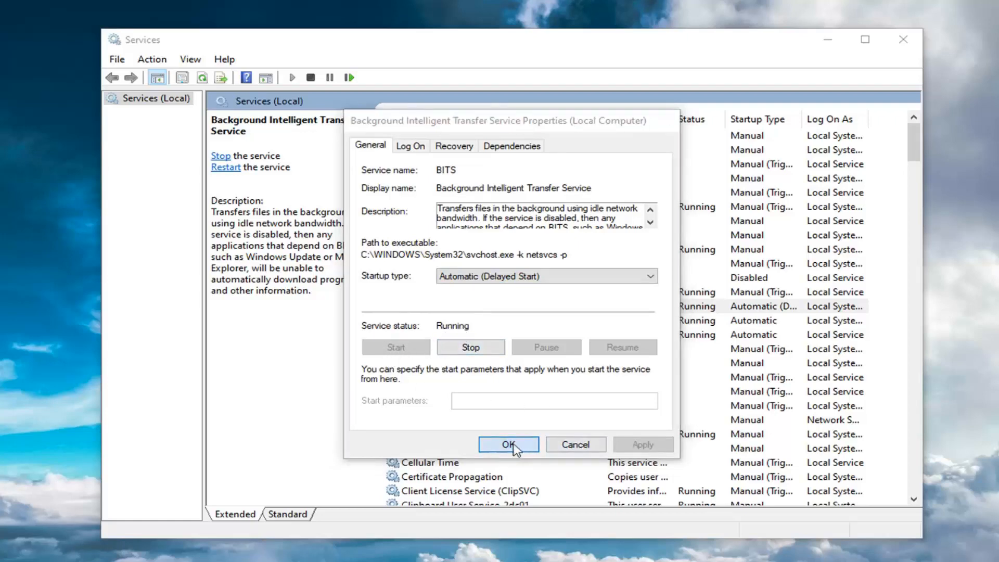
click(507, 444)
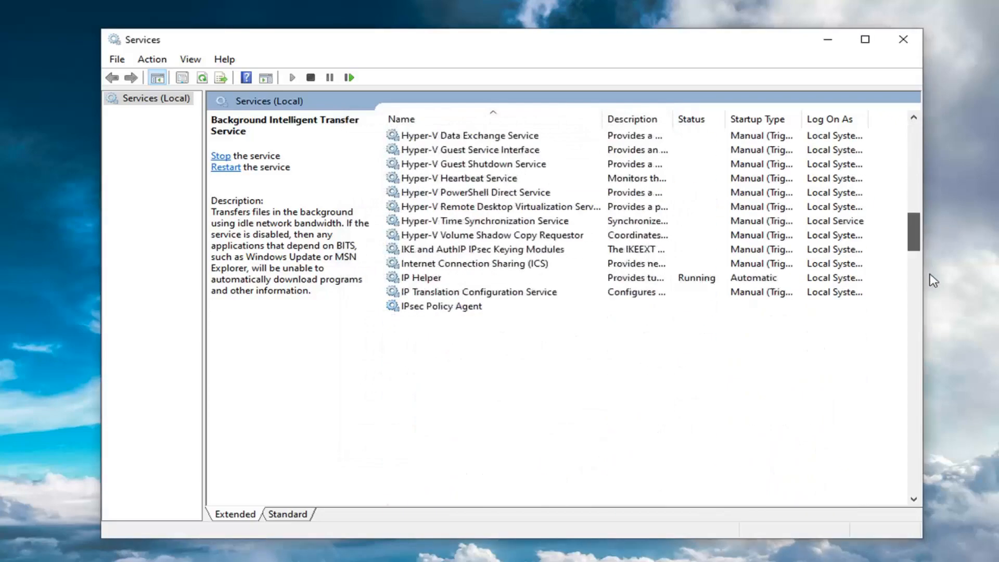
Step: Set Windows Update to Automatic startup, start it, and close Services
scroll(down, 3)
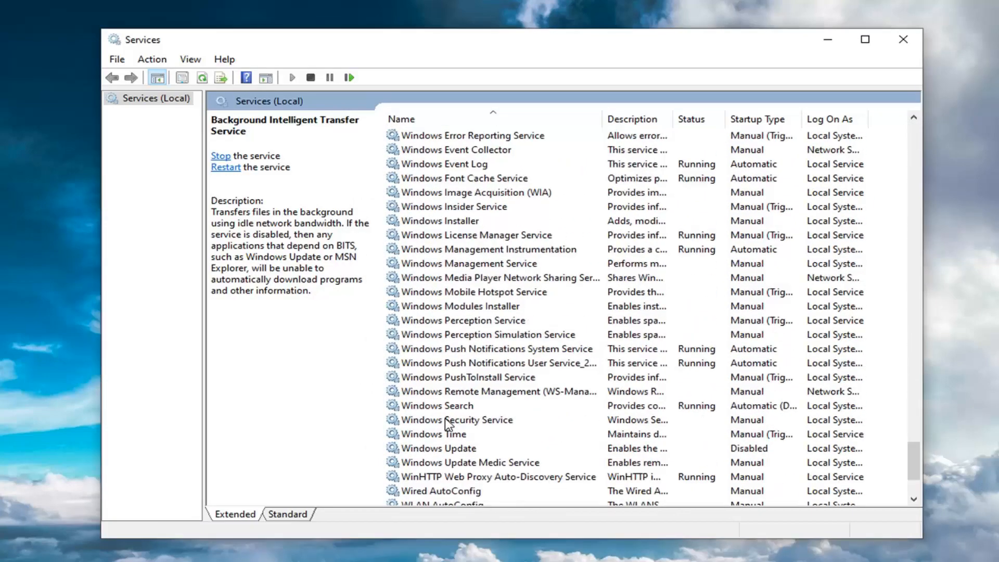
double_click(439, 448)
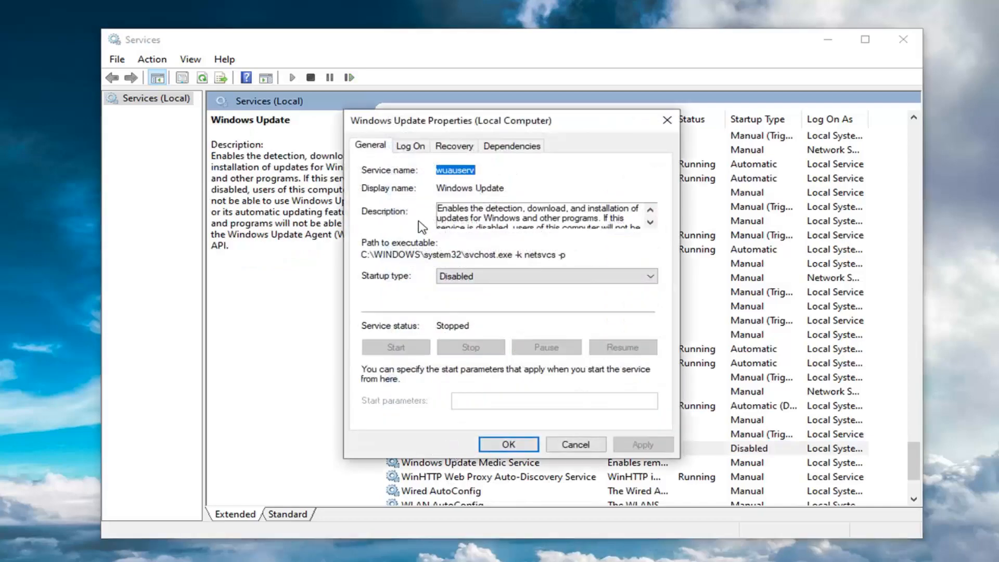
click(545, 276)
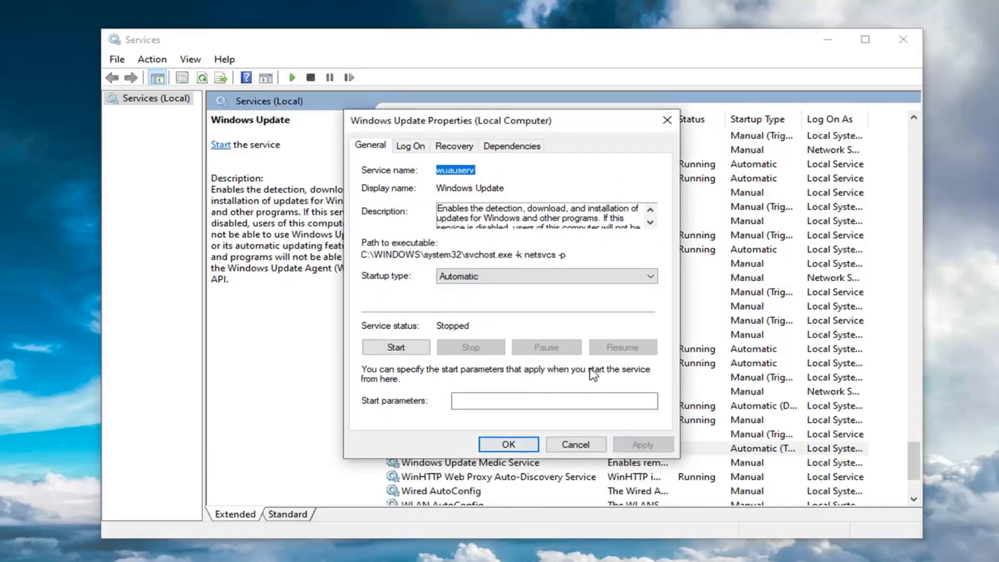
click(395, 347)
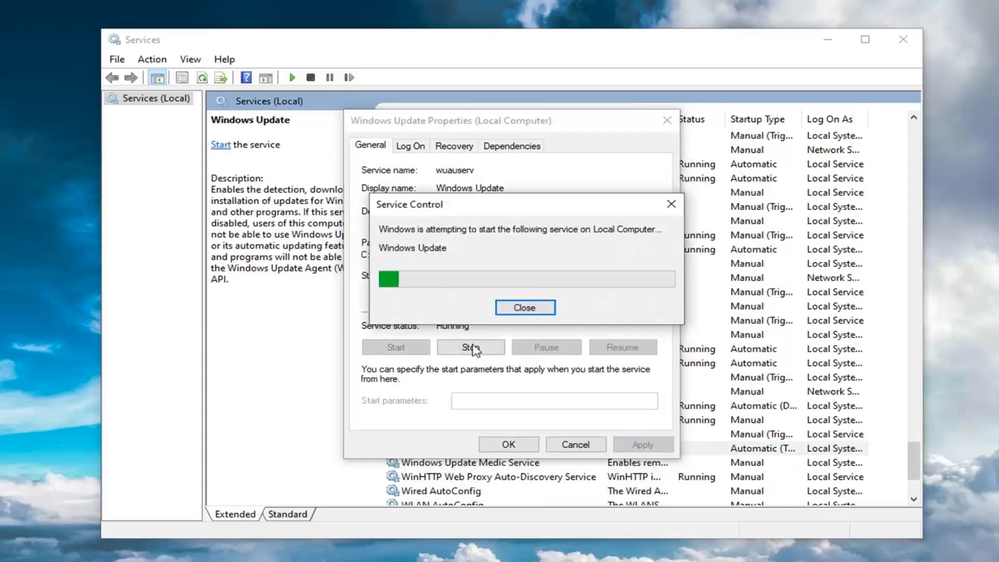
click(525, 307)
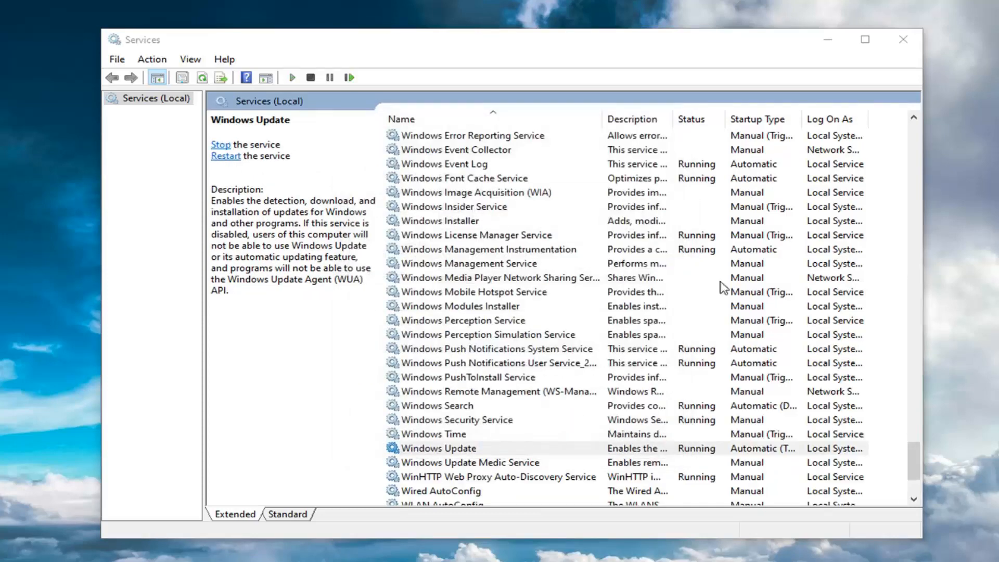
click(903, 39)
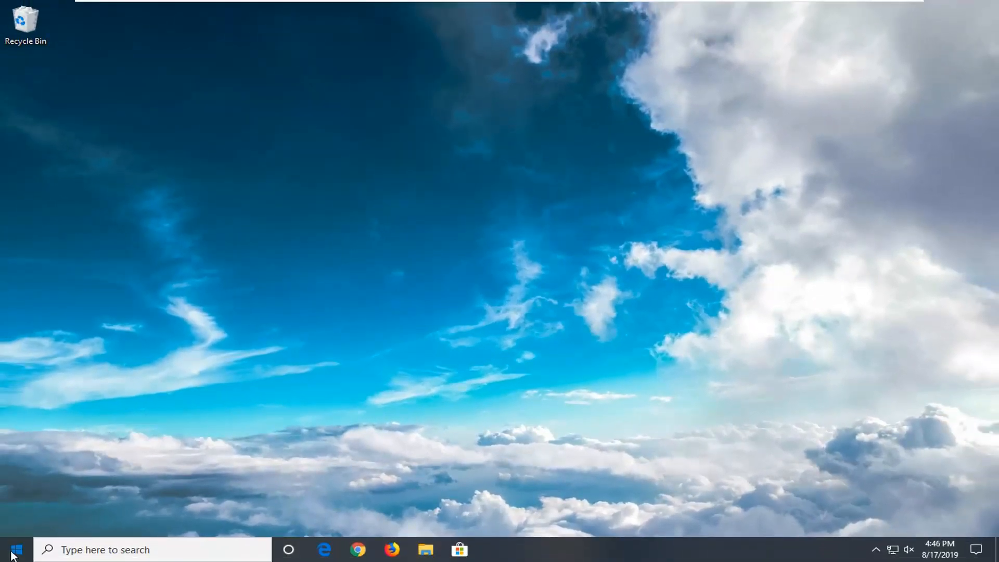
Step: Open Apps & features, filter the list by 'store', and select Microsoft Store
text(a)
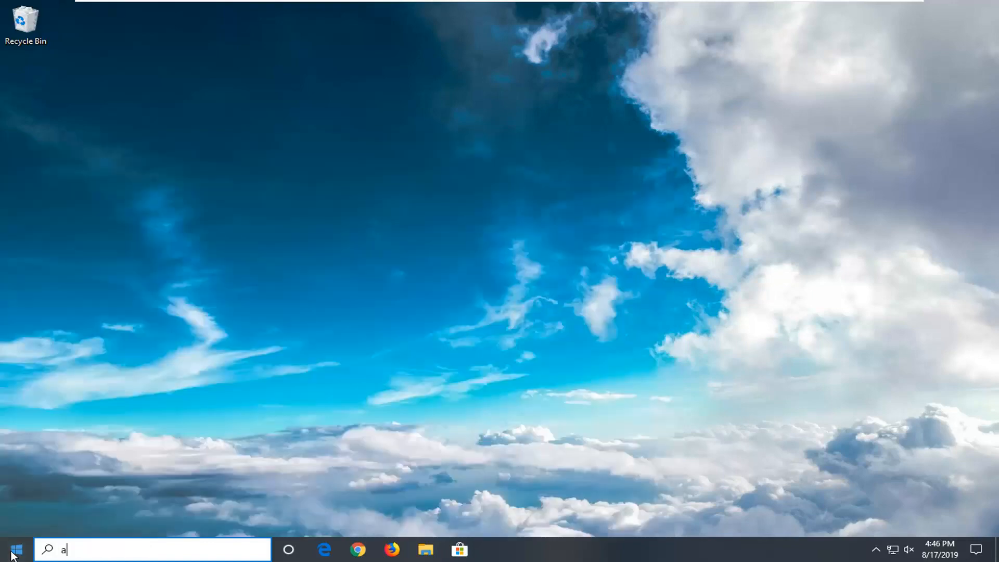
text(pps and features)
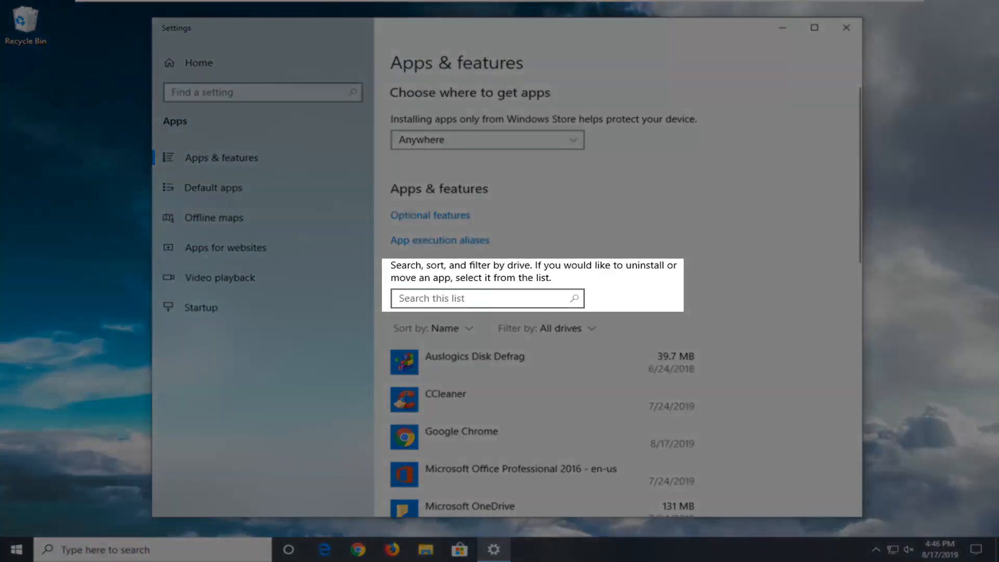
text(store)
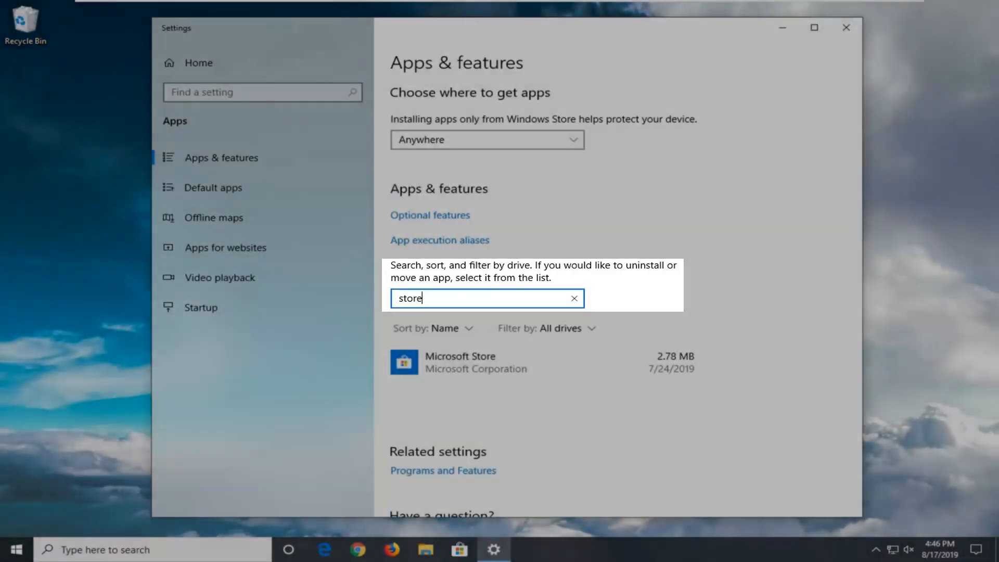
click(478, 362)
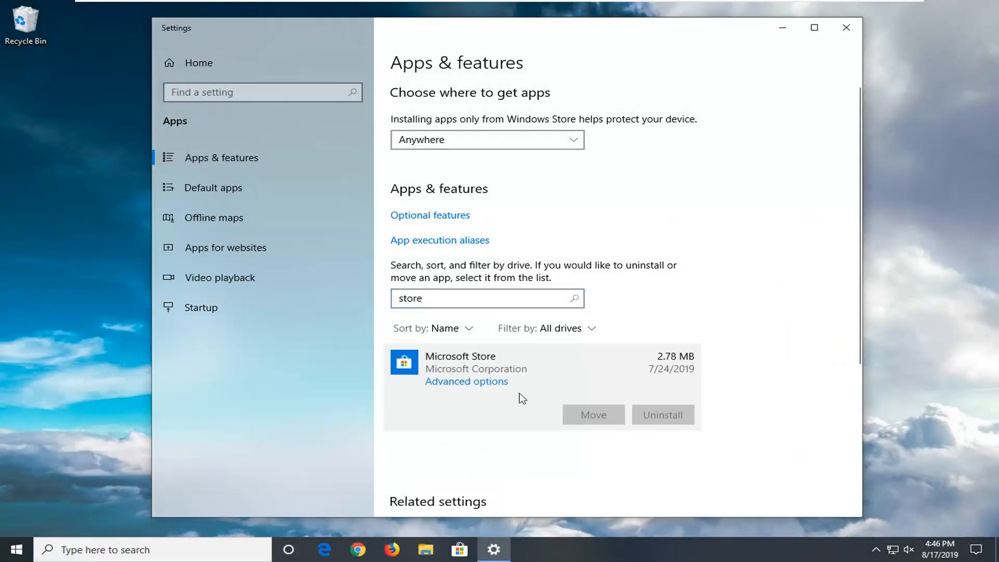
Step: Reset Microsoft Store from Advanced options, confirm the reset, and close Settings
click(466, 381)
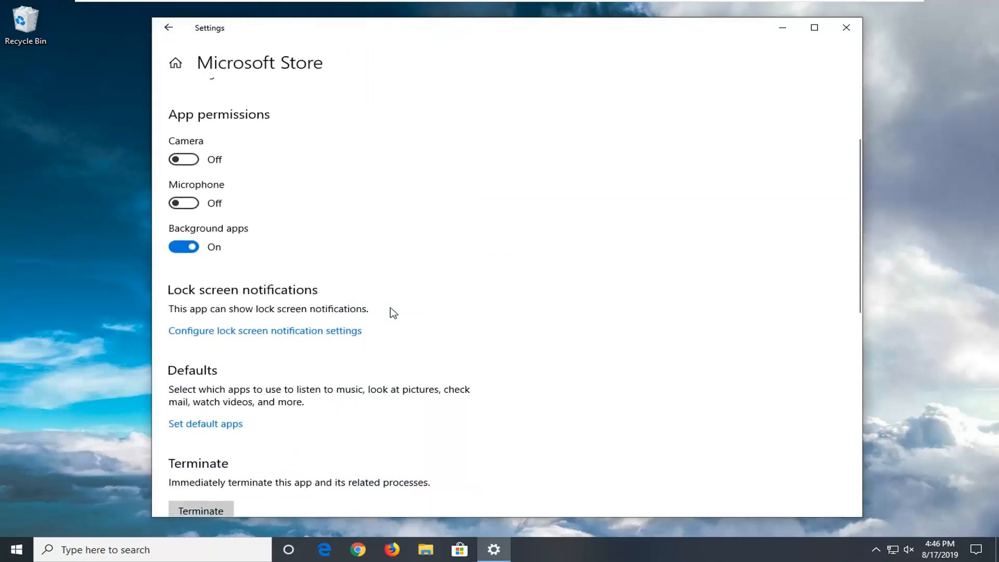
scroll(down, 3)
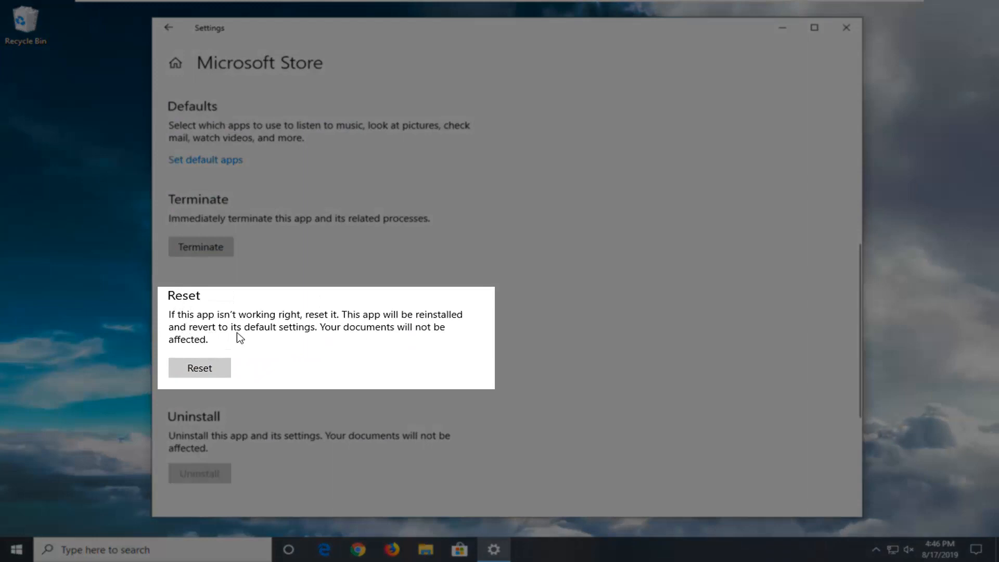
mouse_move(213, 334)
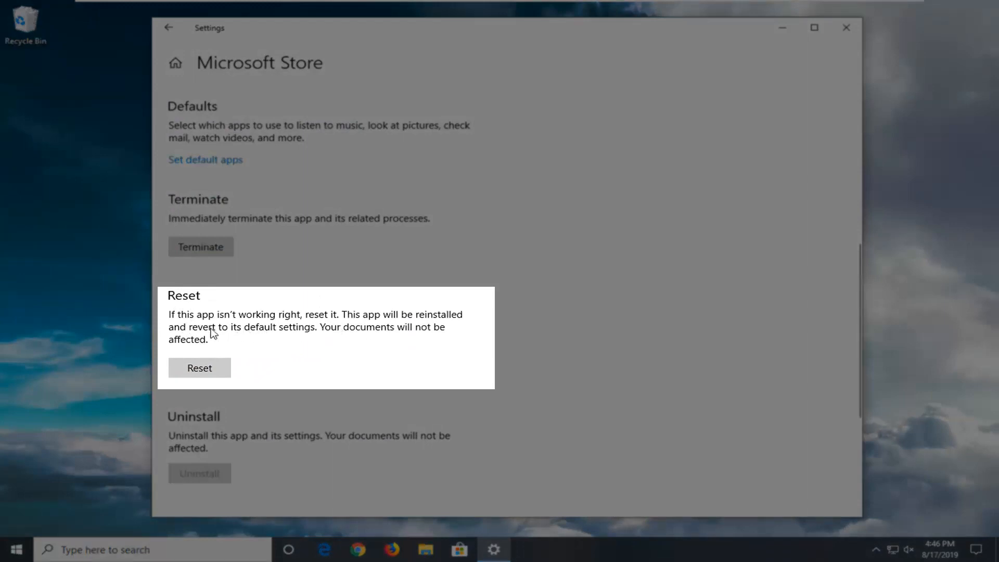
mouse_move(391, 337)
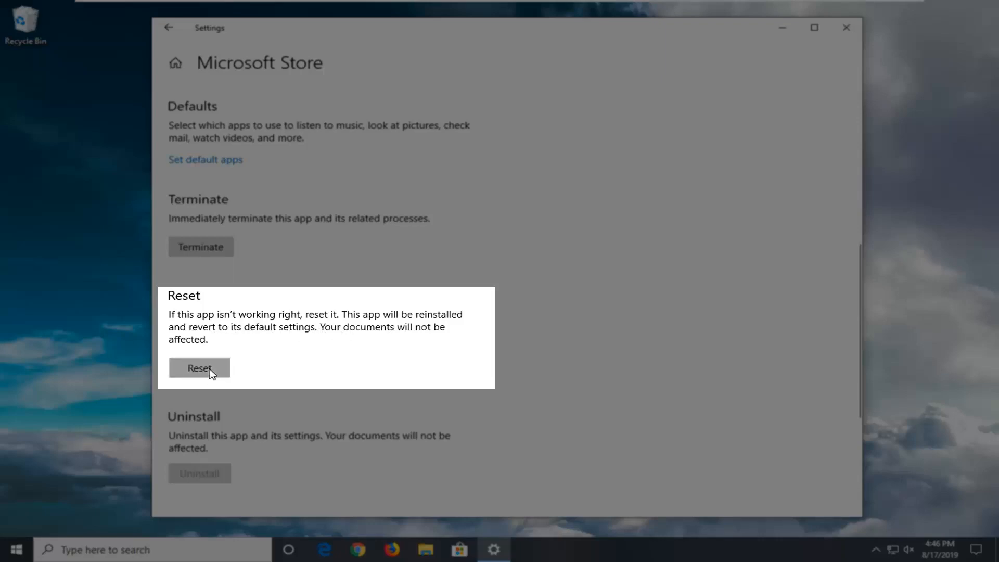
click(200, 368)
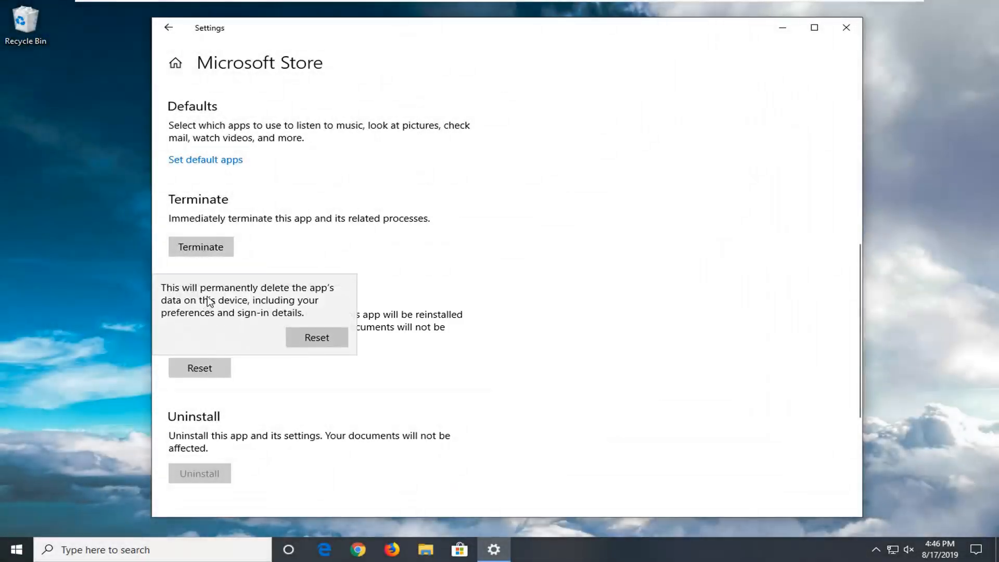
mouse_move(213, 327)
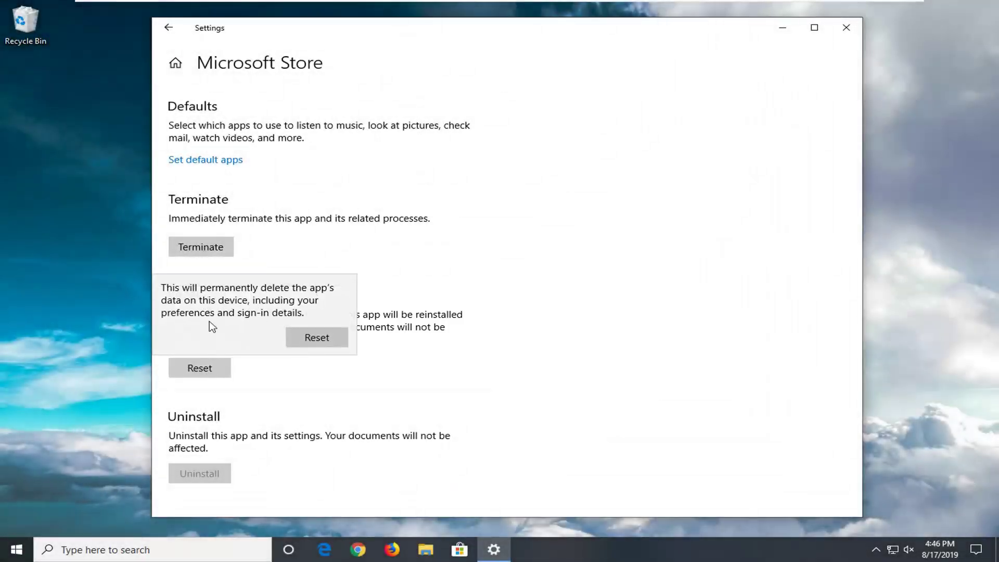
mouse_move(266, 347)
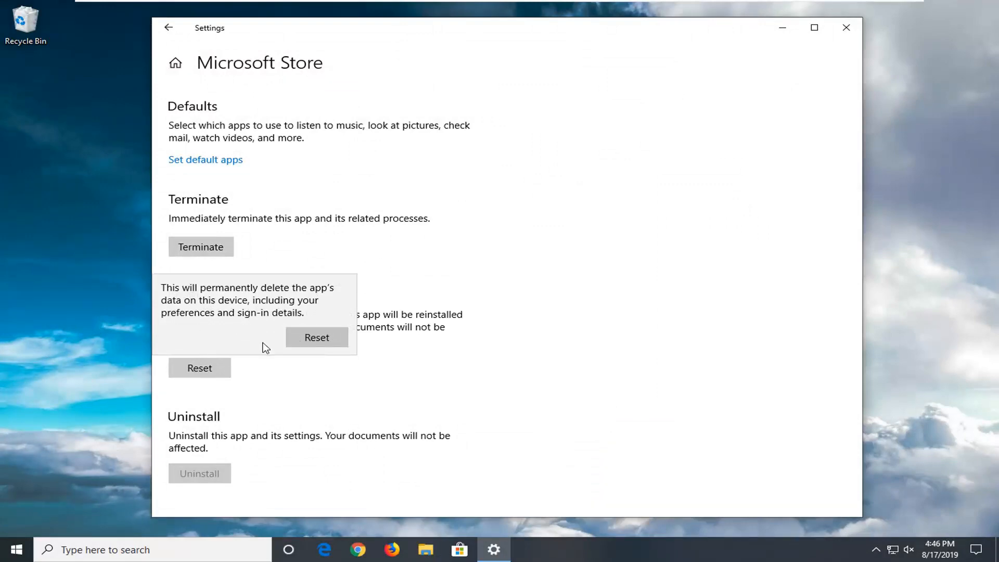
click(316, 337)
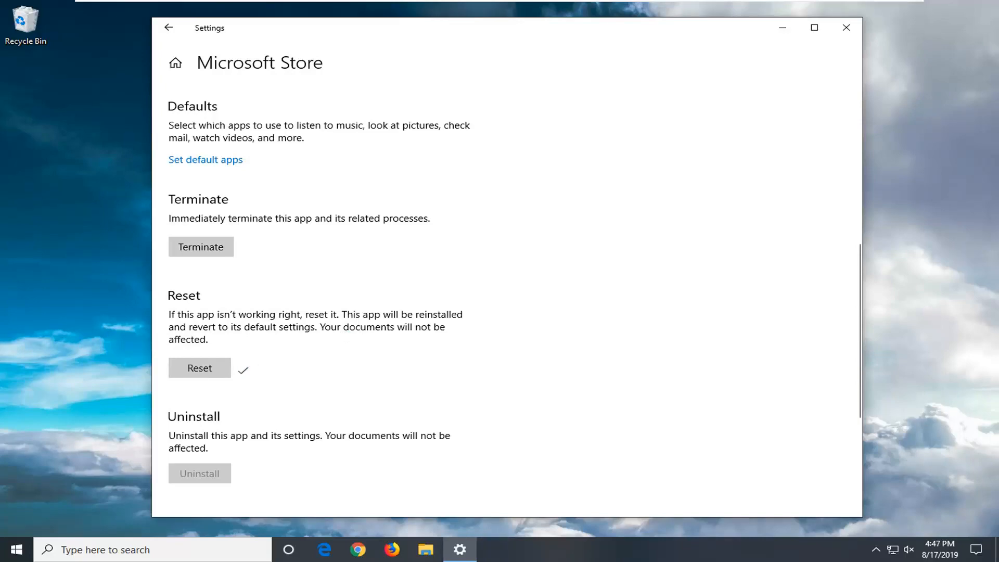
mouse_move(858, 43)
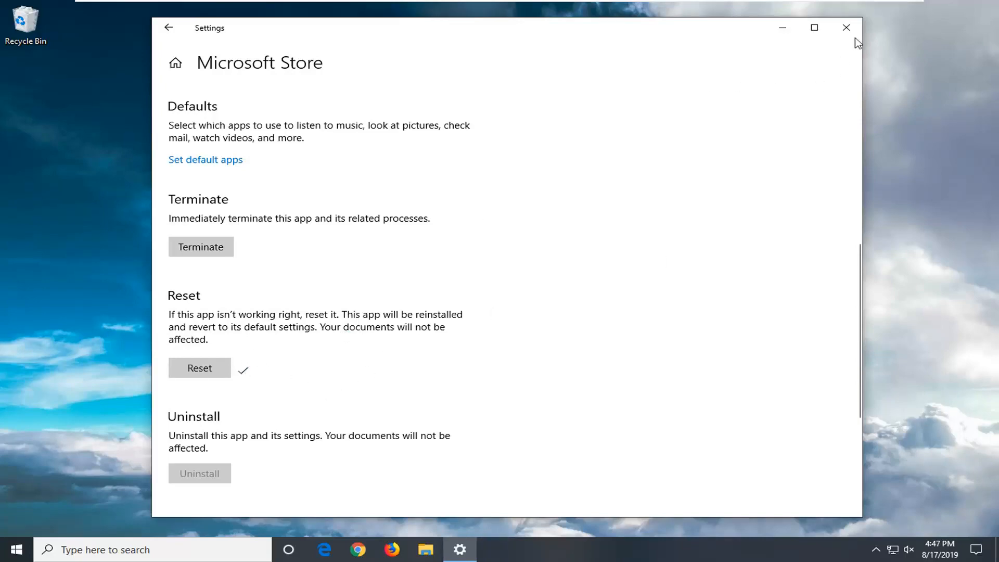
click(847, 28)
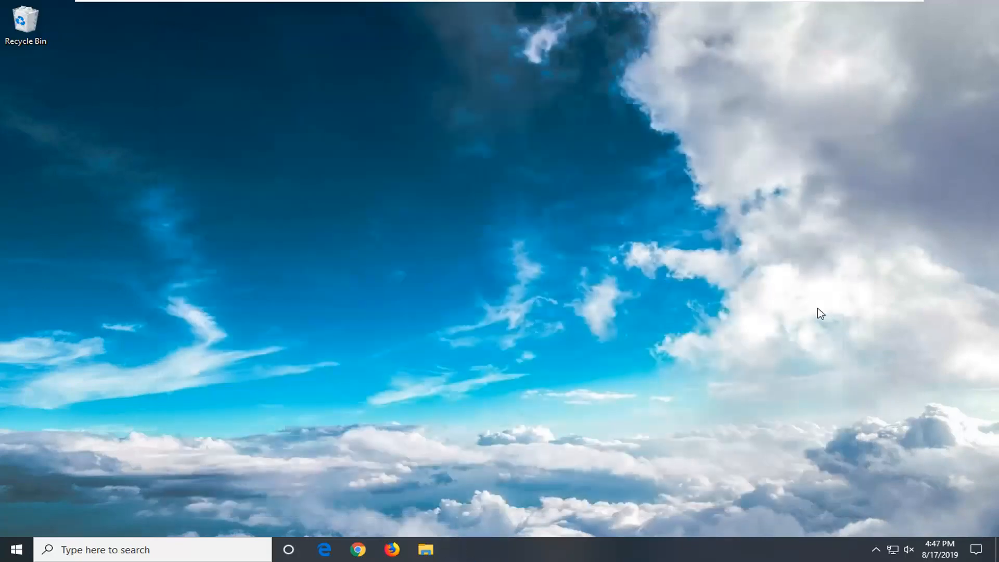